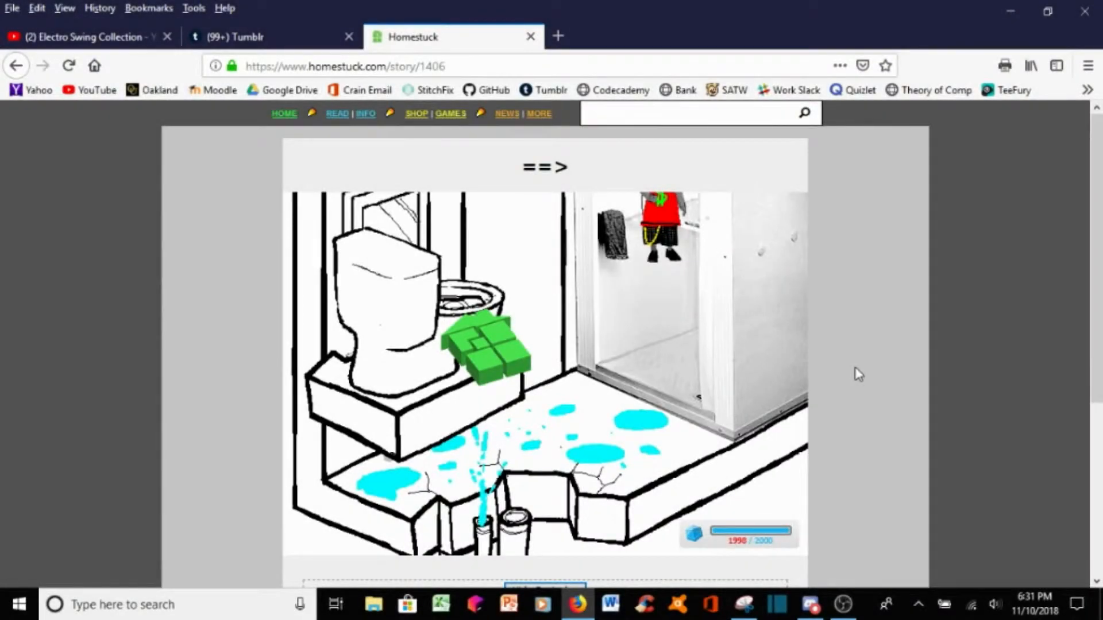
Step: Follow the "[S] ==>" link to Homestuck page 1407 and allow its Flash animation
{"action": "scroll", "scroll_direction": "down", "scroll_amount": 3}
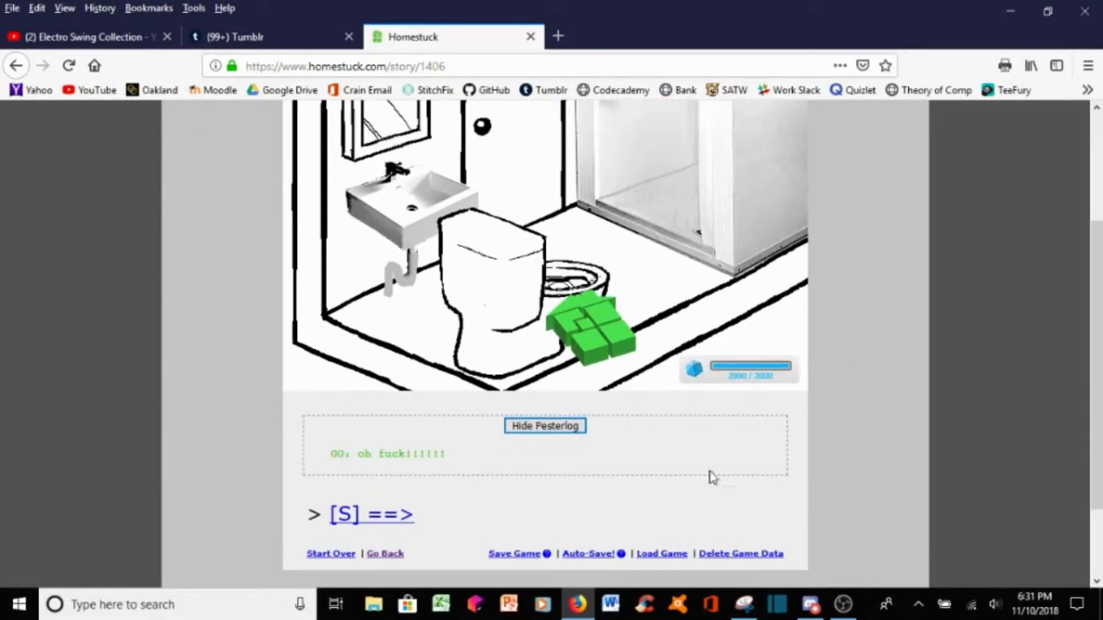
{"action": "left_click", "coordinate": [371, 514]}
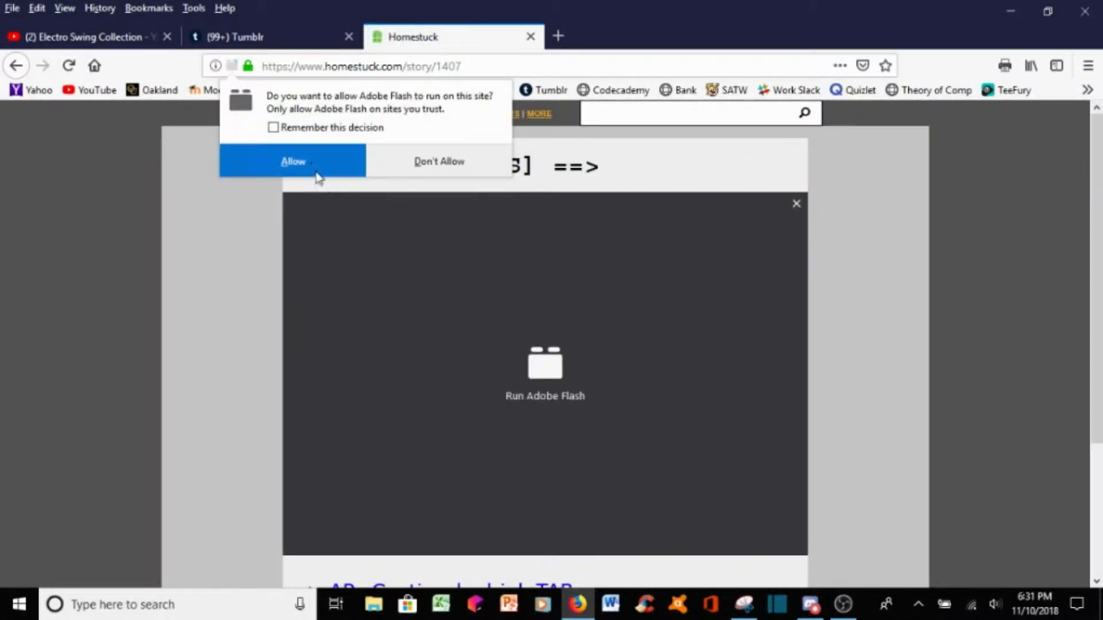
{"action": "left_click", "coordinate": [293, 160]}
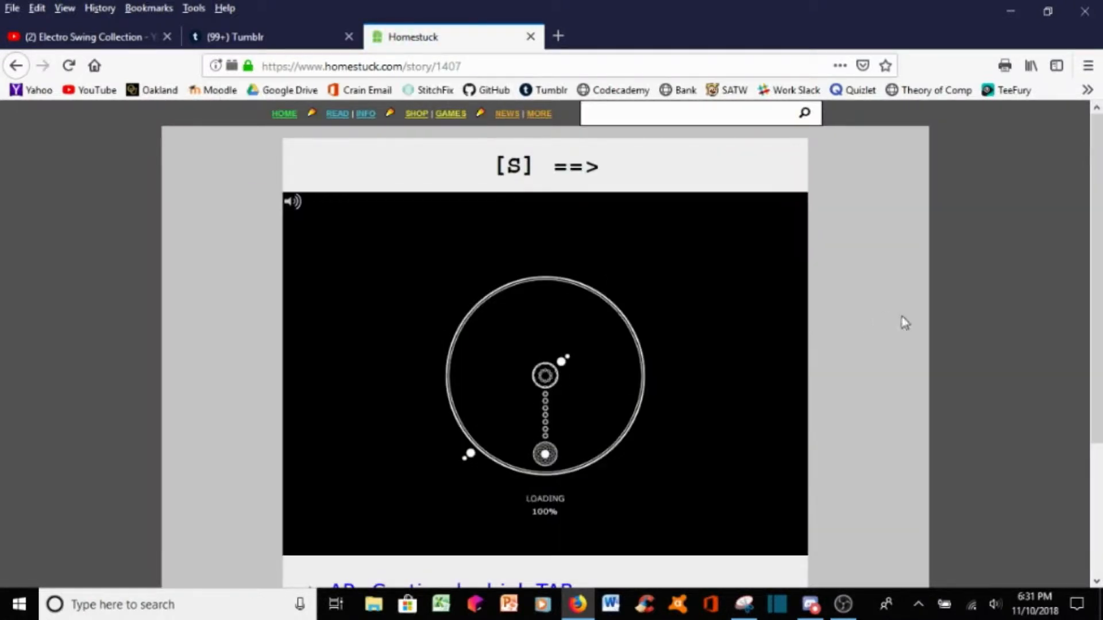